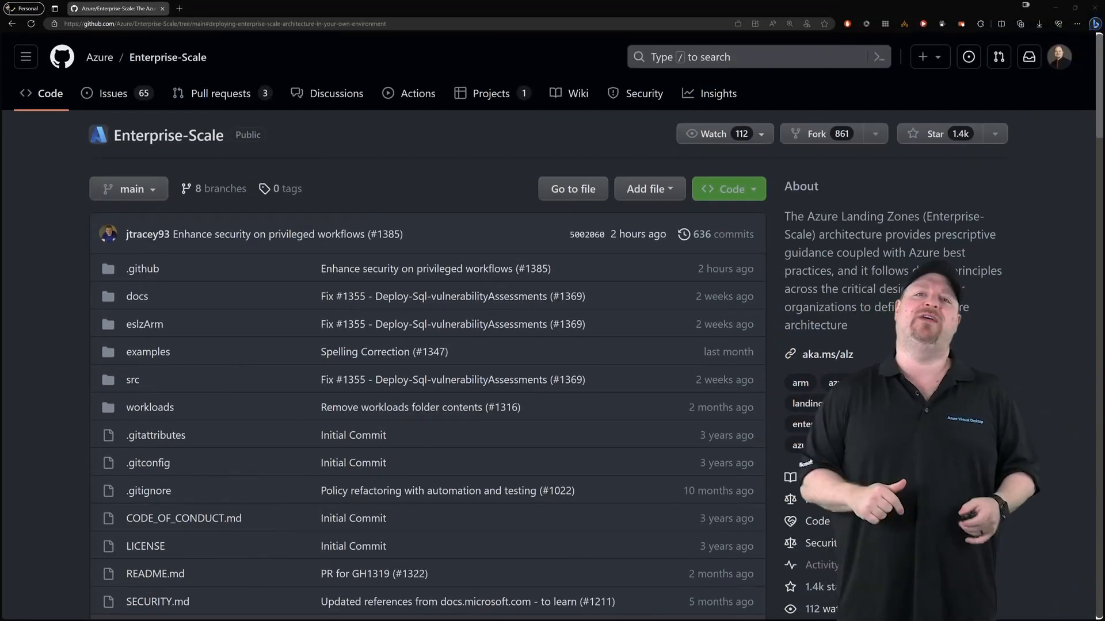
Scroll the Enterprise-Scale README to its table of five reference implementations with Deploy to Azure templates
scroll("down", 3)
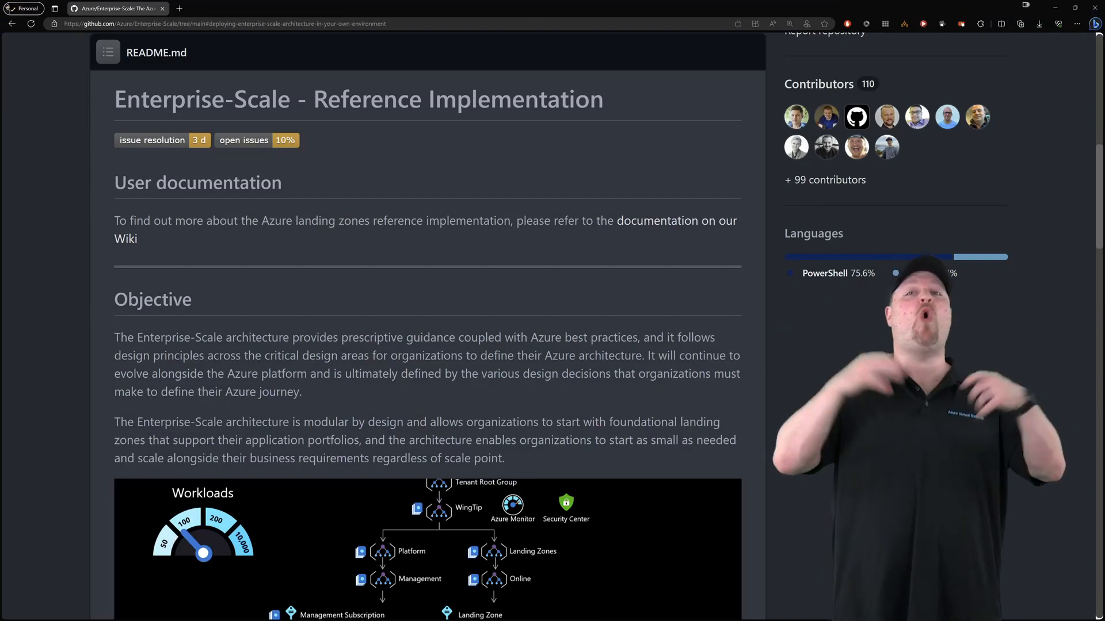
scroll("down", 3)
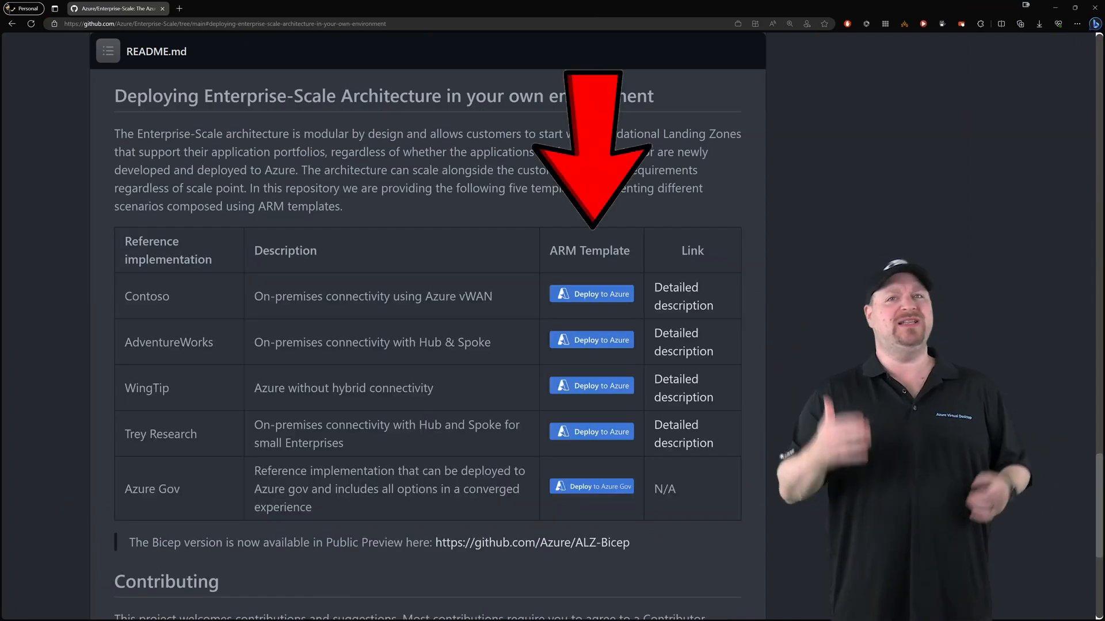
Launch the landing zone accelerator custom deployment from a Deploy to Azure button
left_click(592, 294)
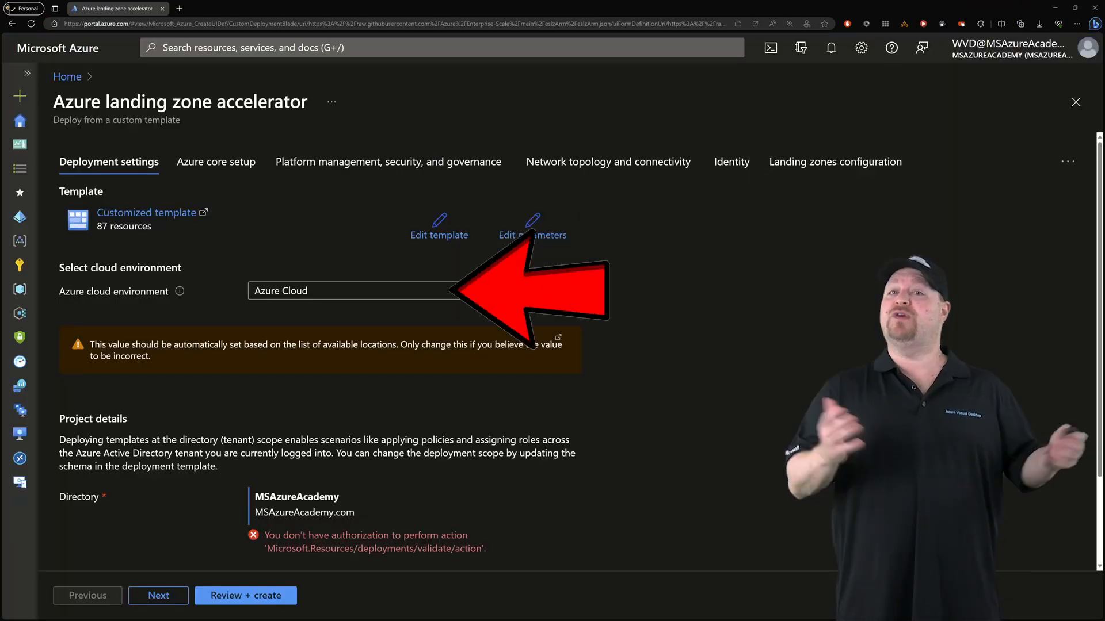
left_click(349, 290)
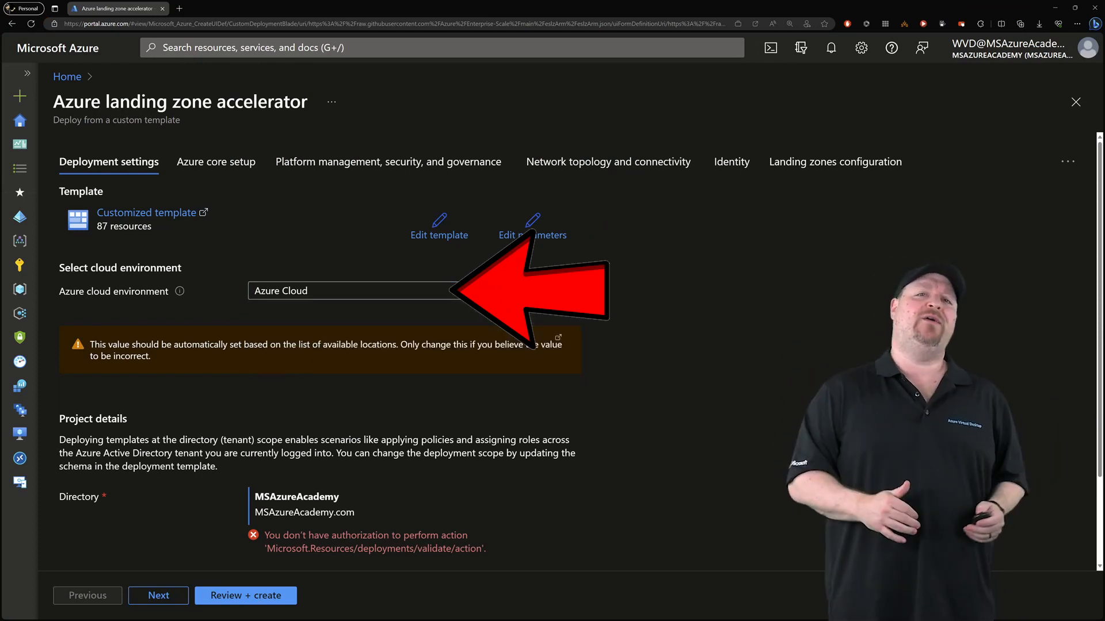
scroll("down", 3)
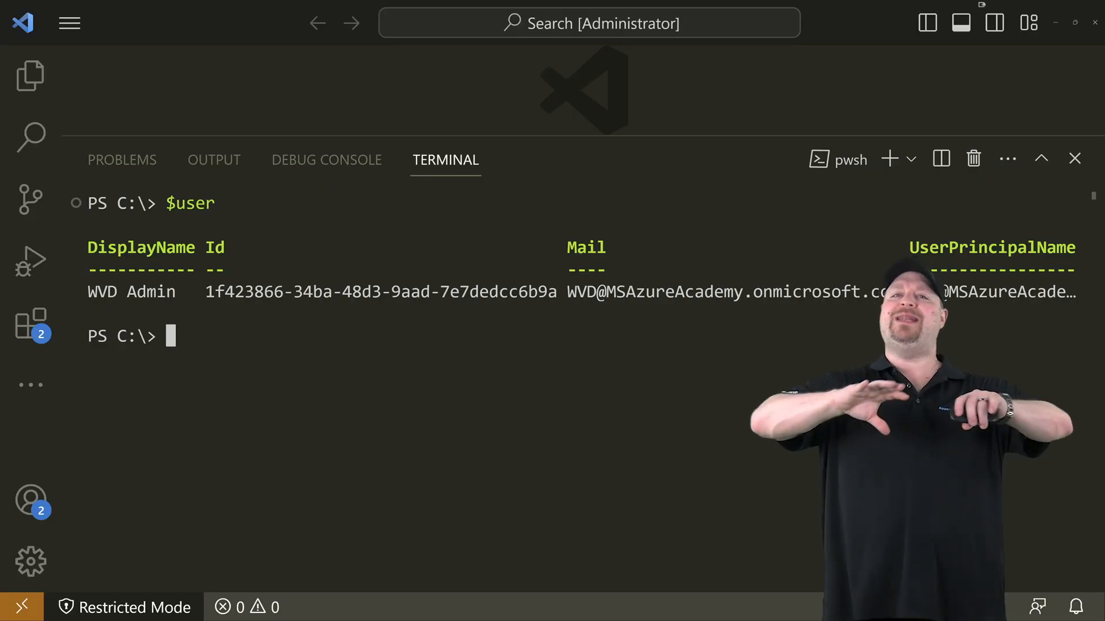
Look up the signed-in user with Get-AzADUser and grant them Owner at scope '/' via New-AzRoleAssignment
type("$user = Get-AzADUser -UserPrincipalName (Get-AzContext).Account")
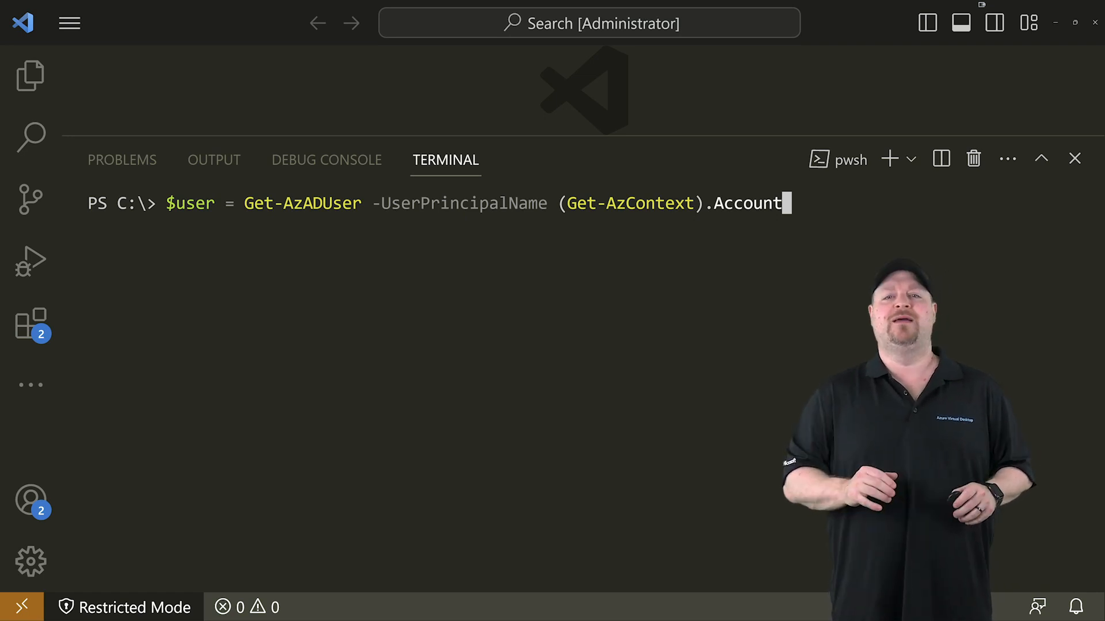
type("New-AzRoleAssignment -Scope '/' -RoleDefinitionName 'Owner' -ObjectId $user.Id")
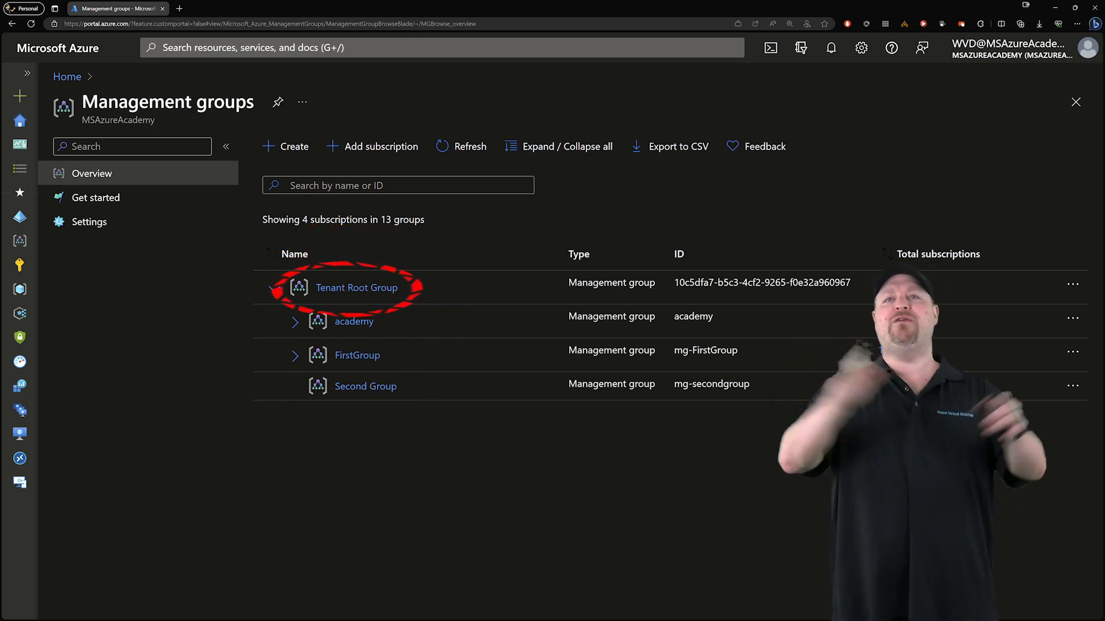
View the Tenant Root Group management group and its Access control (IAM) permissions
left_click(355, 288)
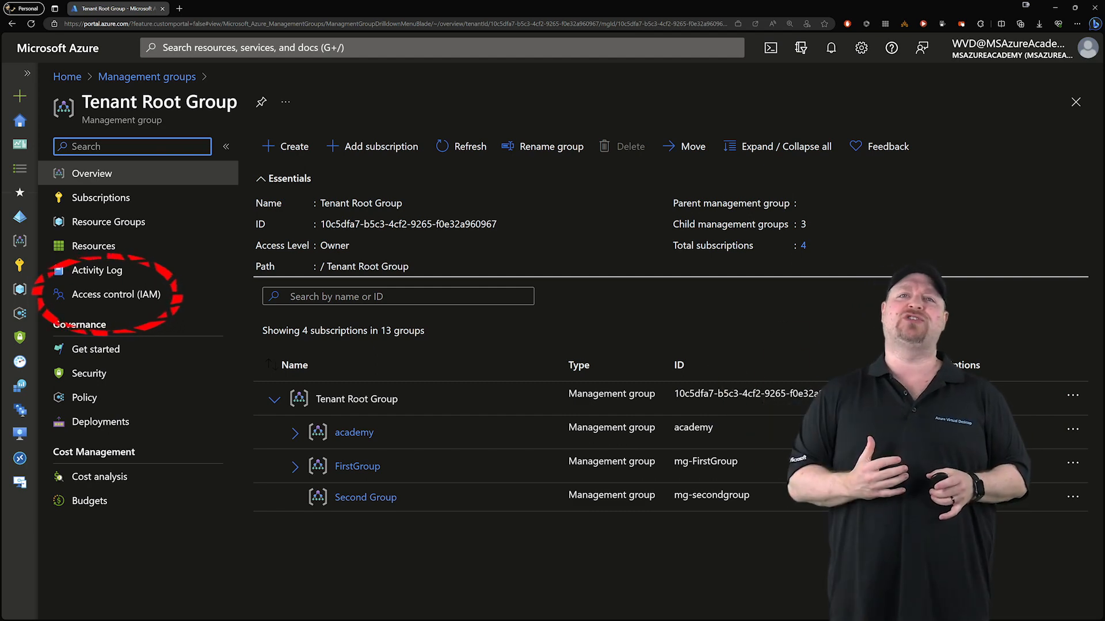
left_click(117, 295)
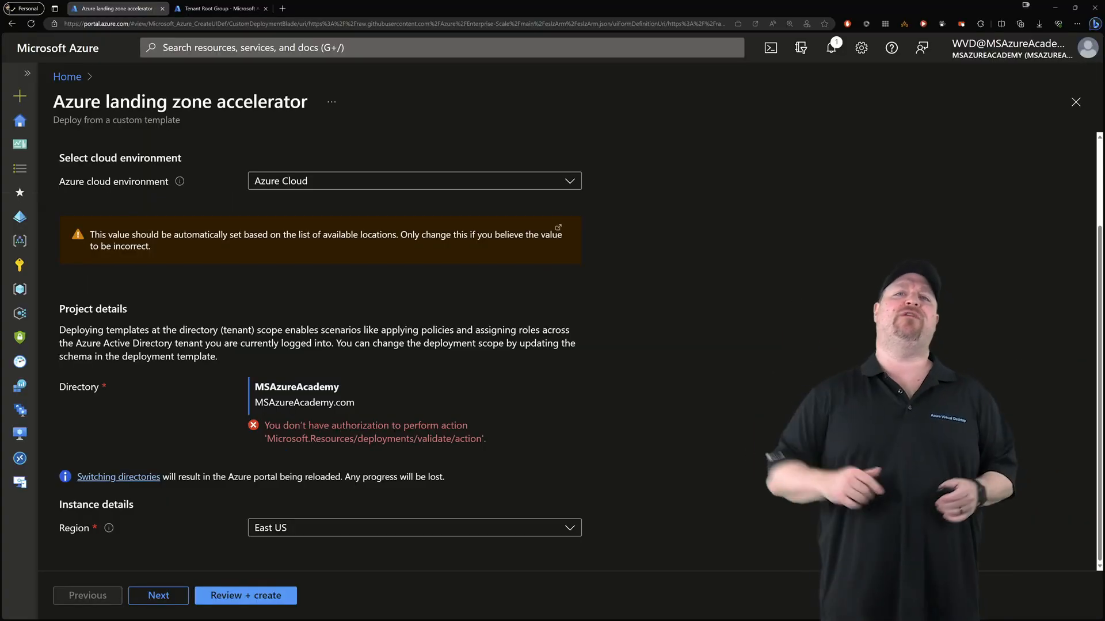
Keep Region East US and enter academy as the Resource prefix (Root ID) in Azure core setup
scroll("up", 3)
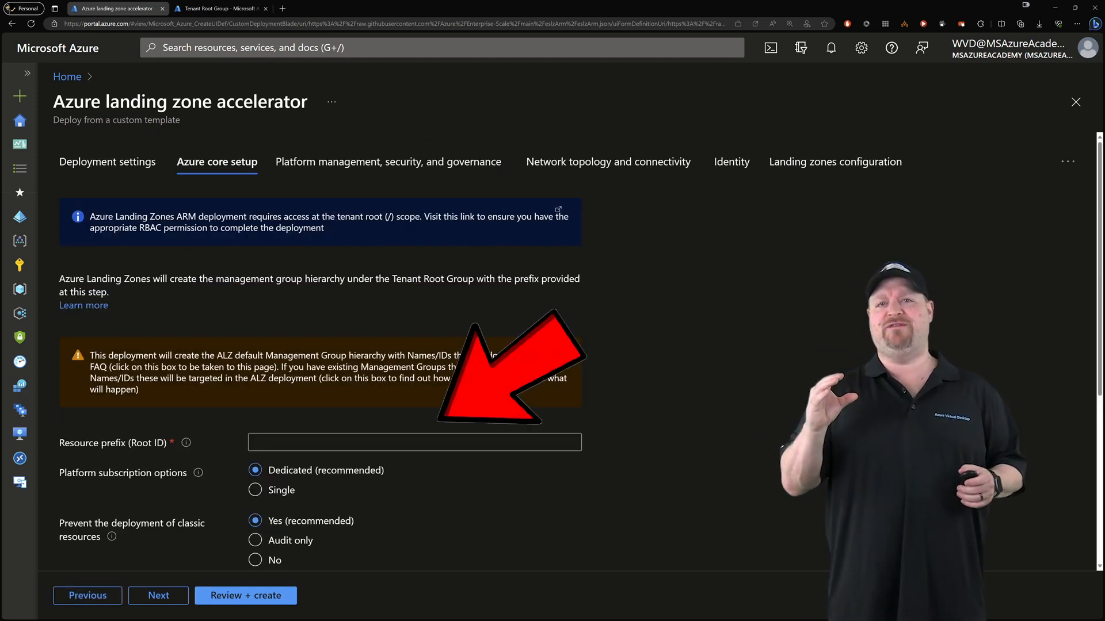
scroll("down", 3)
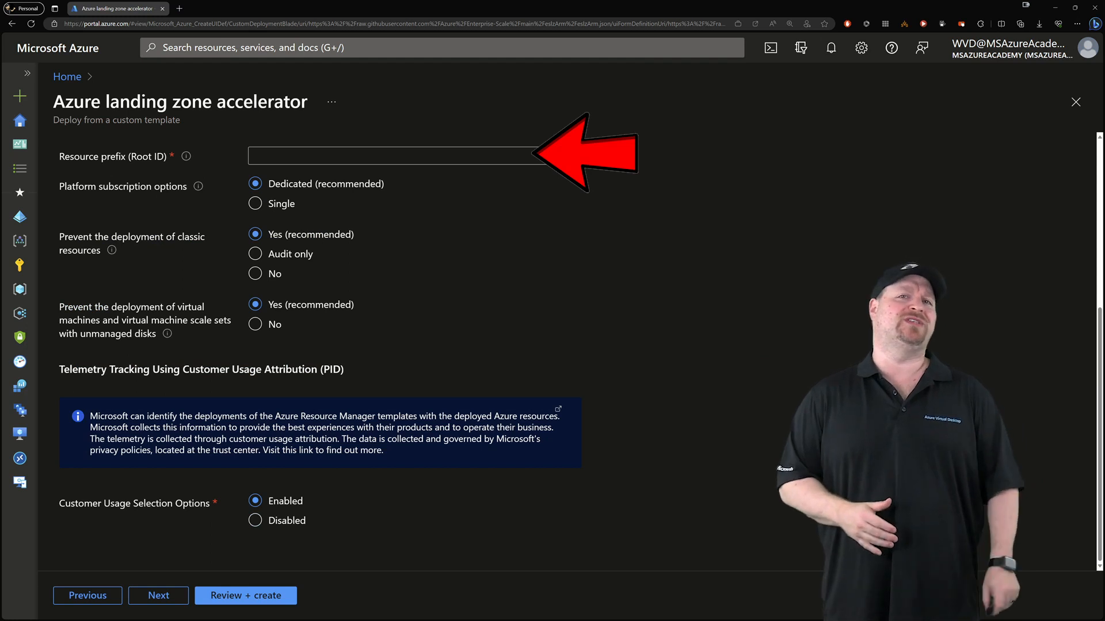
type("academy")
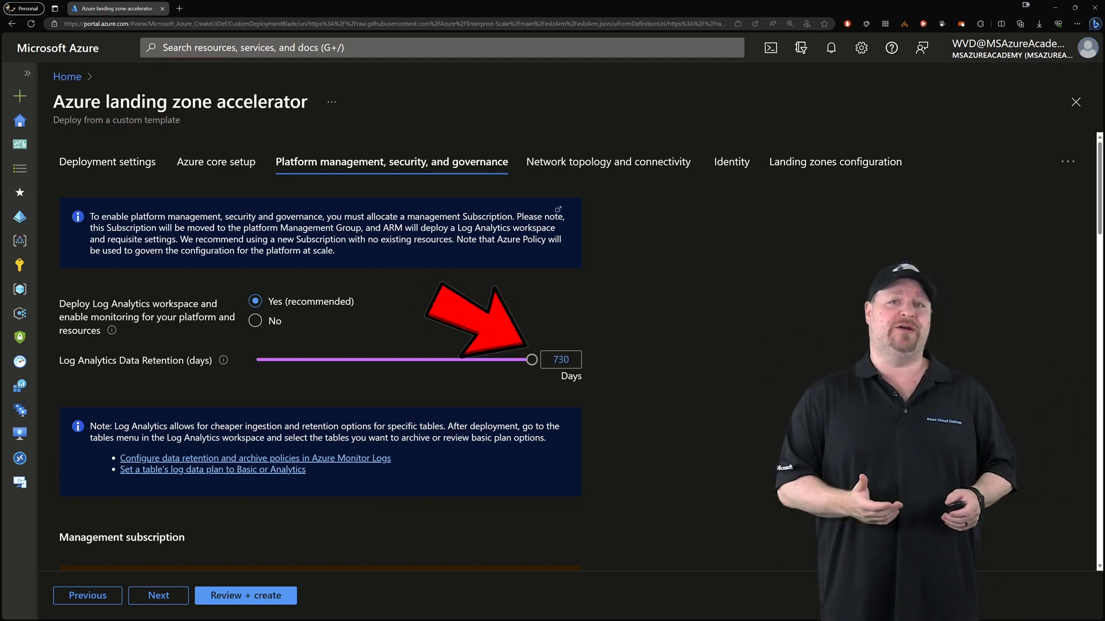
Keep Log Analytics retention at 730 days and choose the Management subscription
scroll("down", 3)
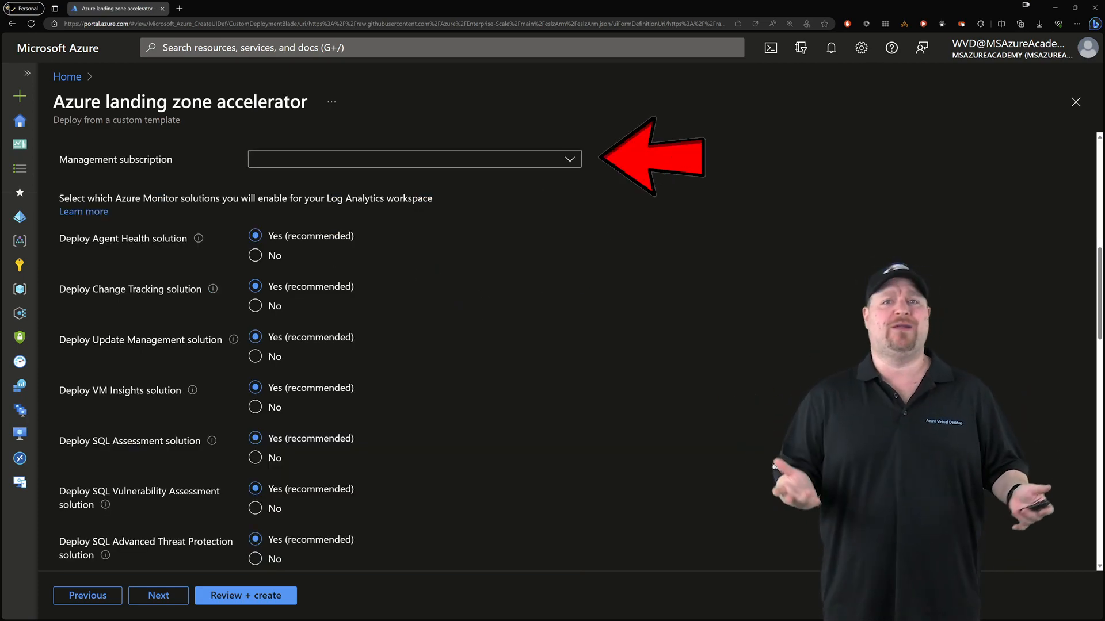
left_click(220, 8)
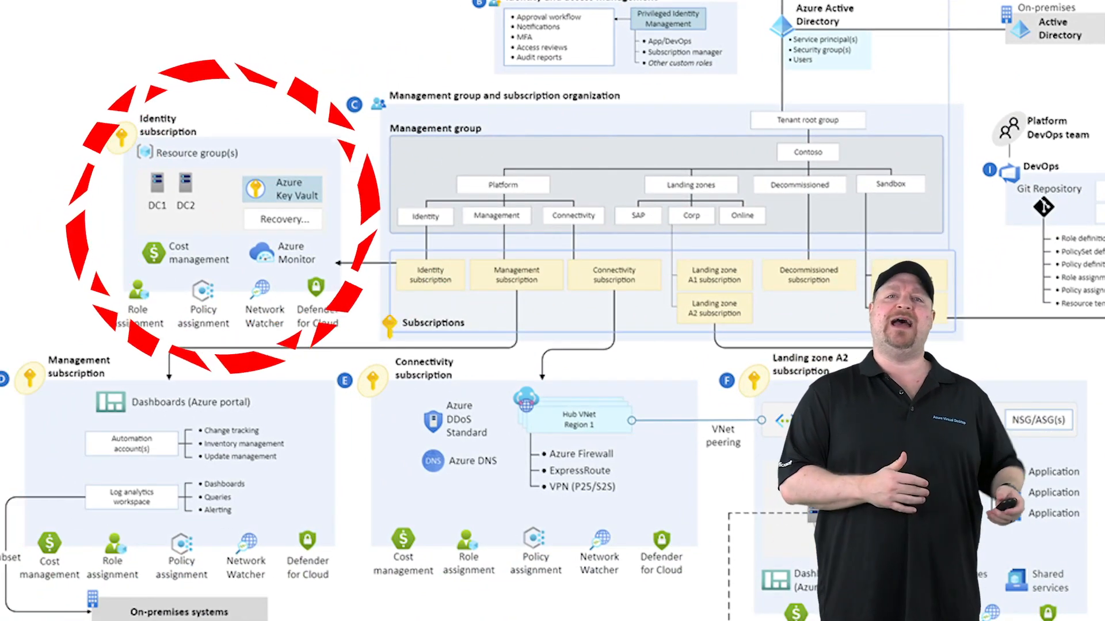
scroll("down", 3)
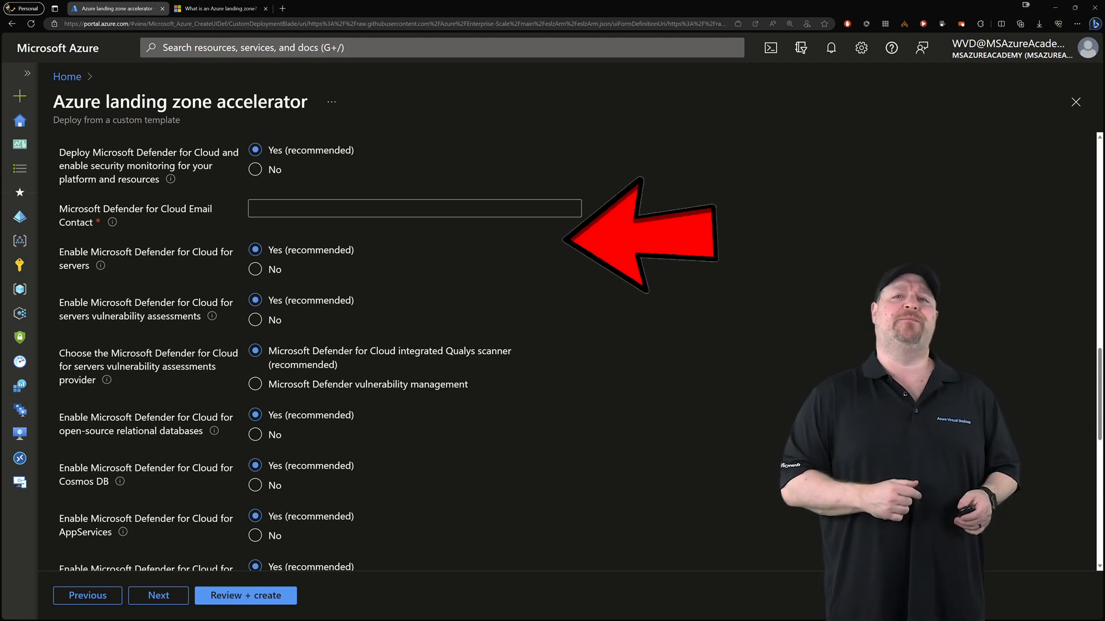
Keep Microsoft Sentinel deployment at Yes and advance to Network topology and connectivity
scroll("down", 3)
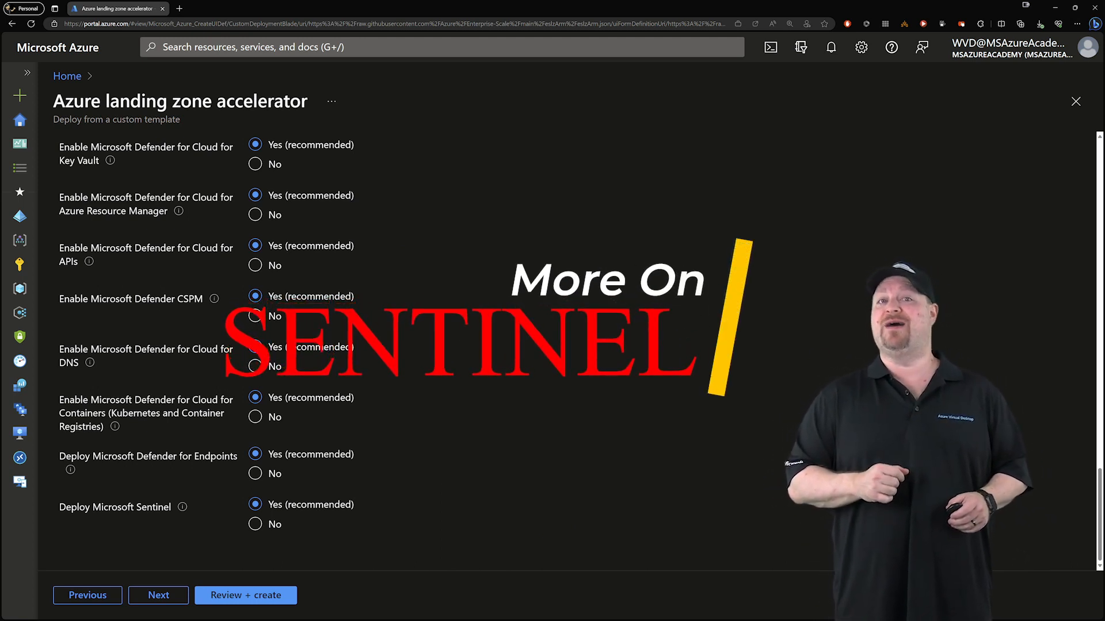
left_click(610, 163)
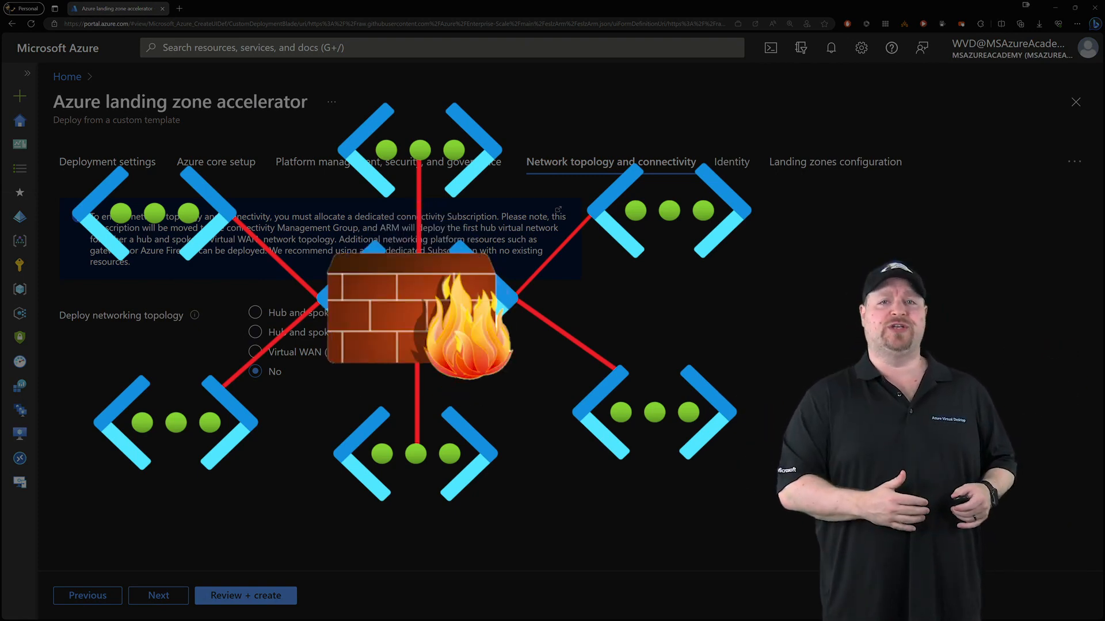
Choose a hub networking topology in East US with 10.100.0.0/16, DDoS, private DNS zones and a Premium firewall
left_click(255, 312)
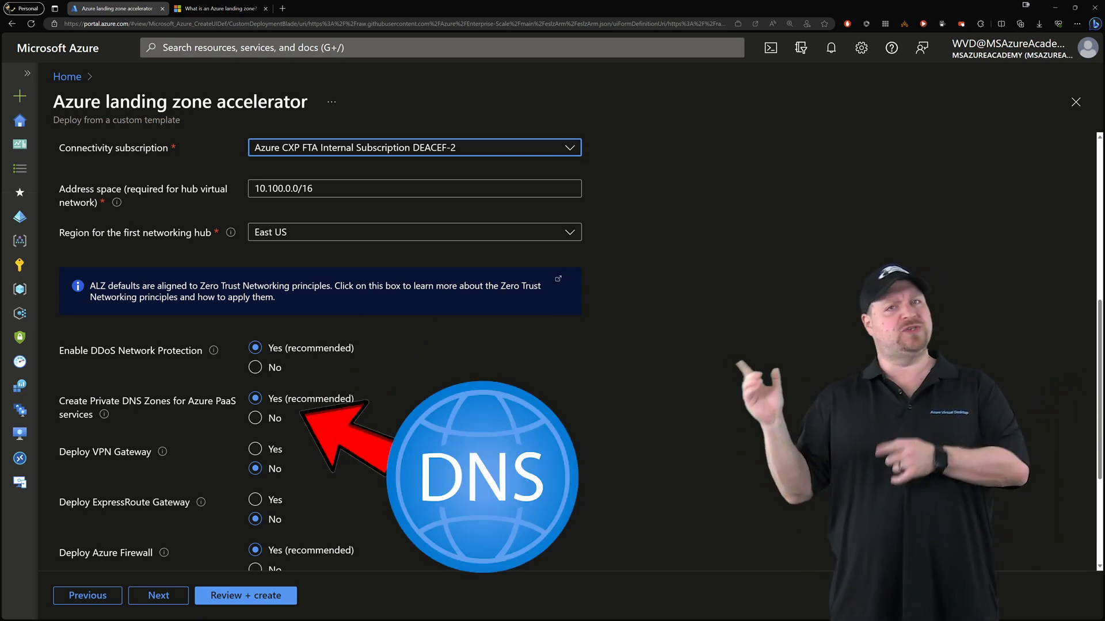
scroll("down", 3)
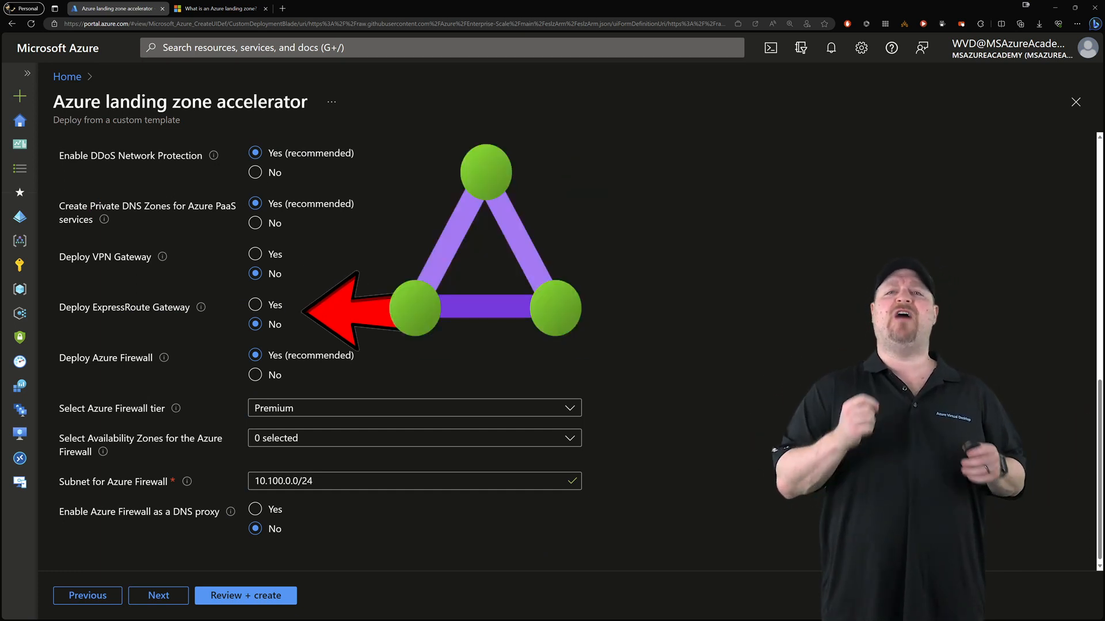
left_click(413, 407)
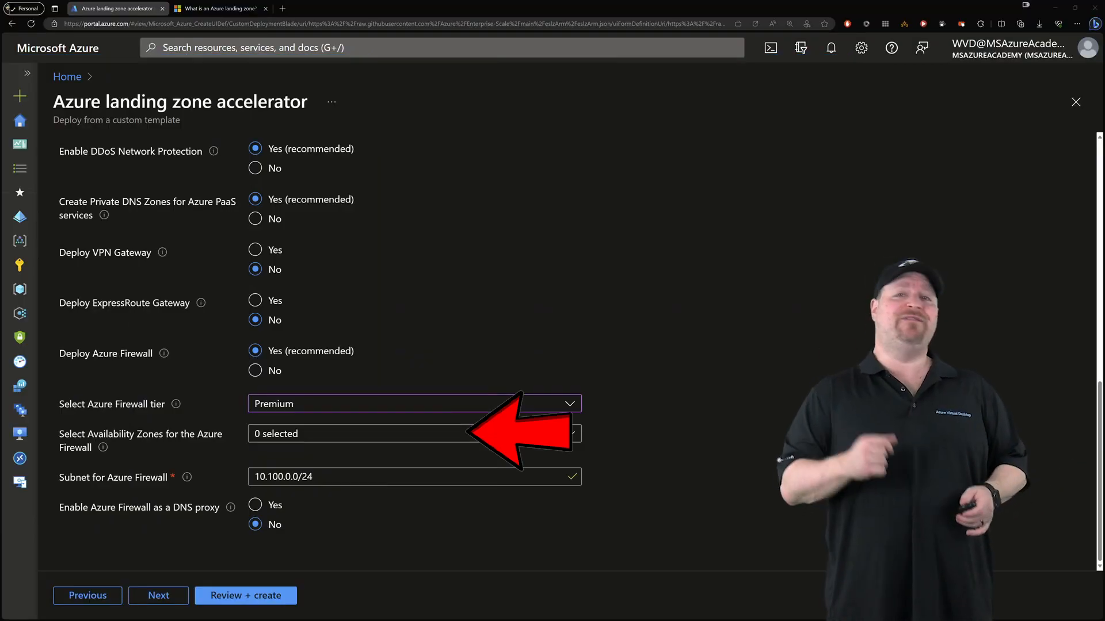
Set the Azure Firewall to span availability zones 1, 2 and 3 via Select all
left_click(415, 433)
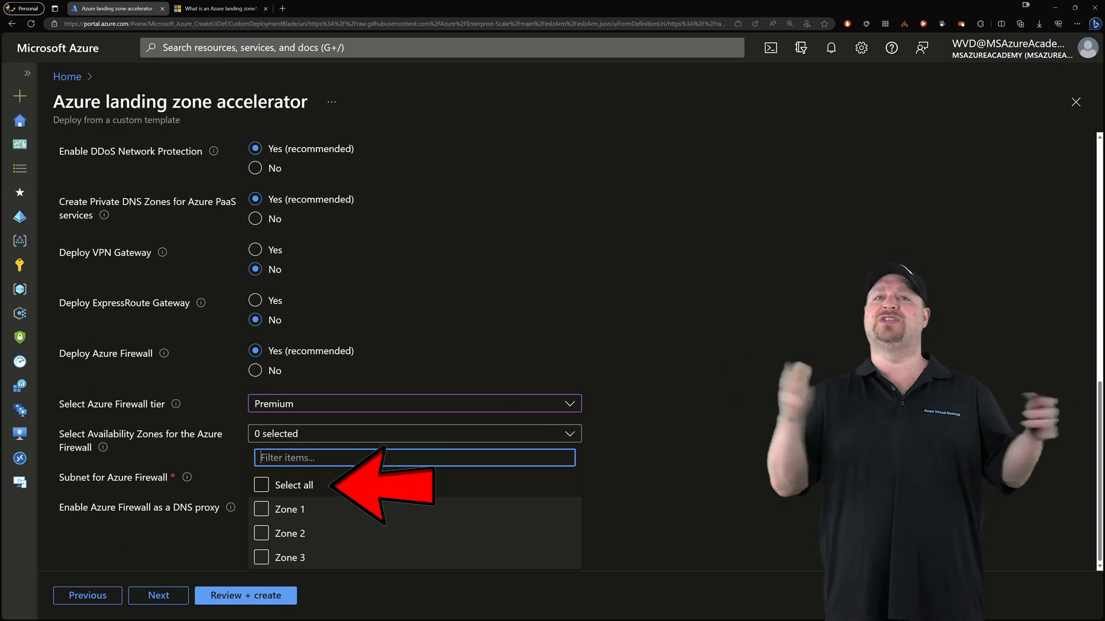
left_click(261, 484)
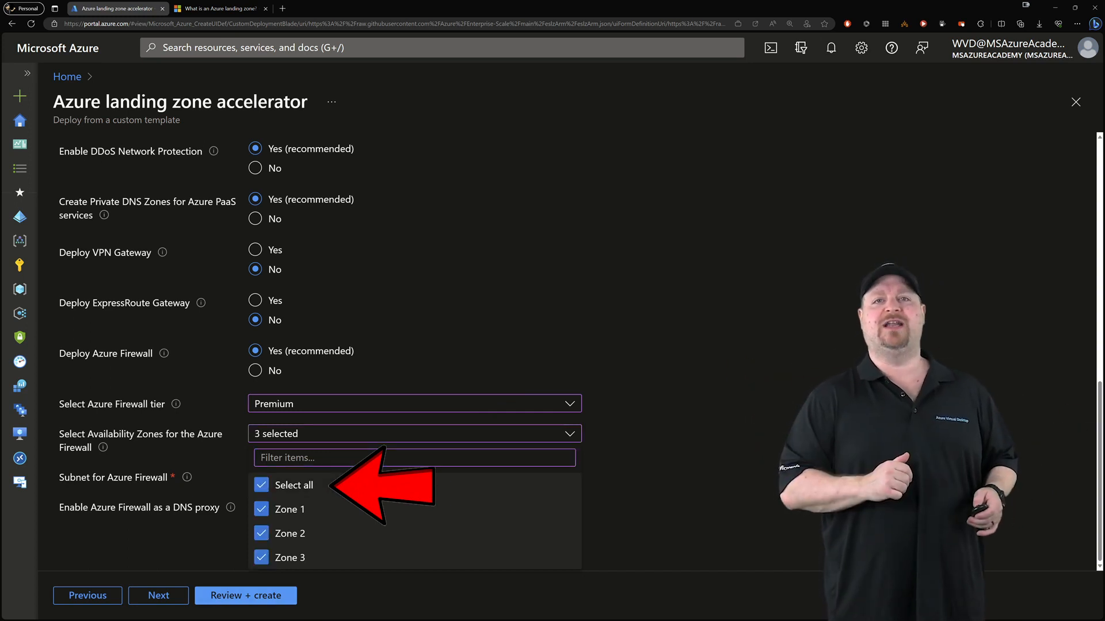
left_click(413, 434)
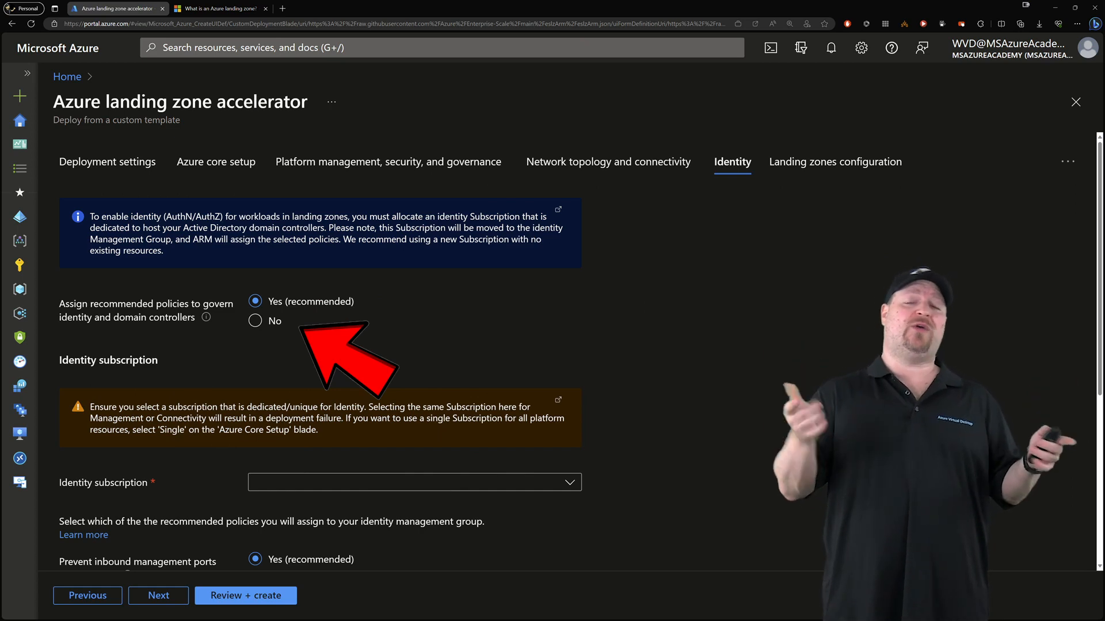
Keep identity recommended policies with address space 10.110.0.0/24 and advance to Landing zones configuration
scroll("down", 3)
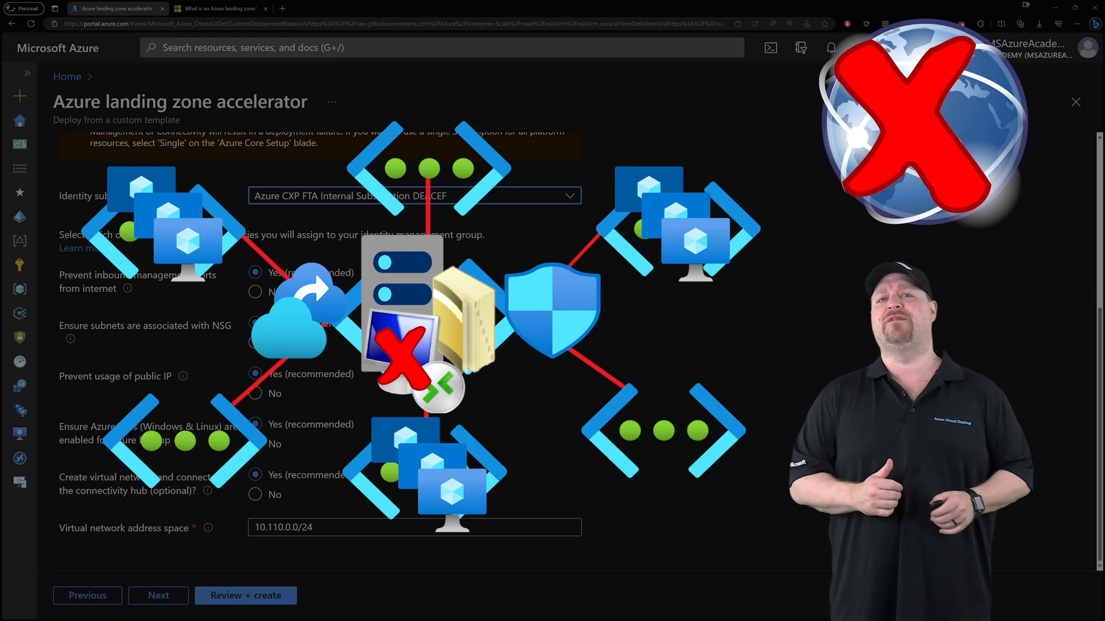
left_click(837, 161)
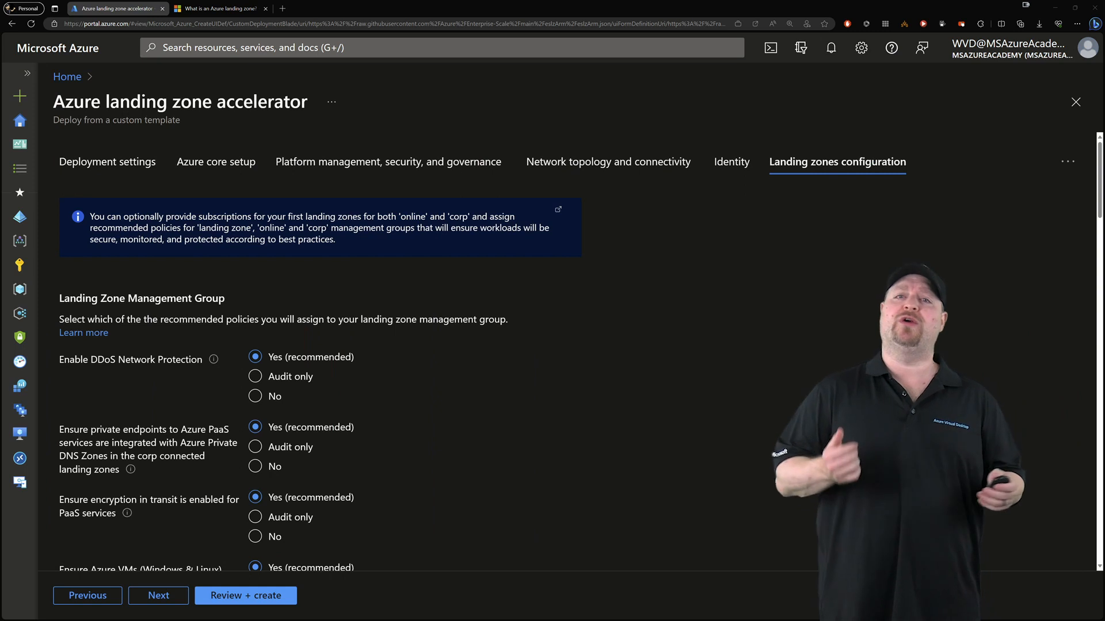
Review the corp landing zone settings: FTA WVD Lab subscription with address space 10.100.20.0/24
scroll("down", 3)
type("10.100.20.0/24")
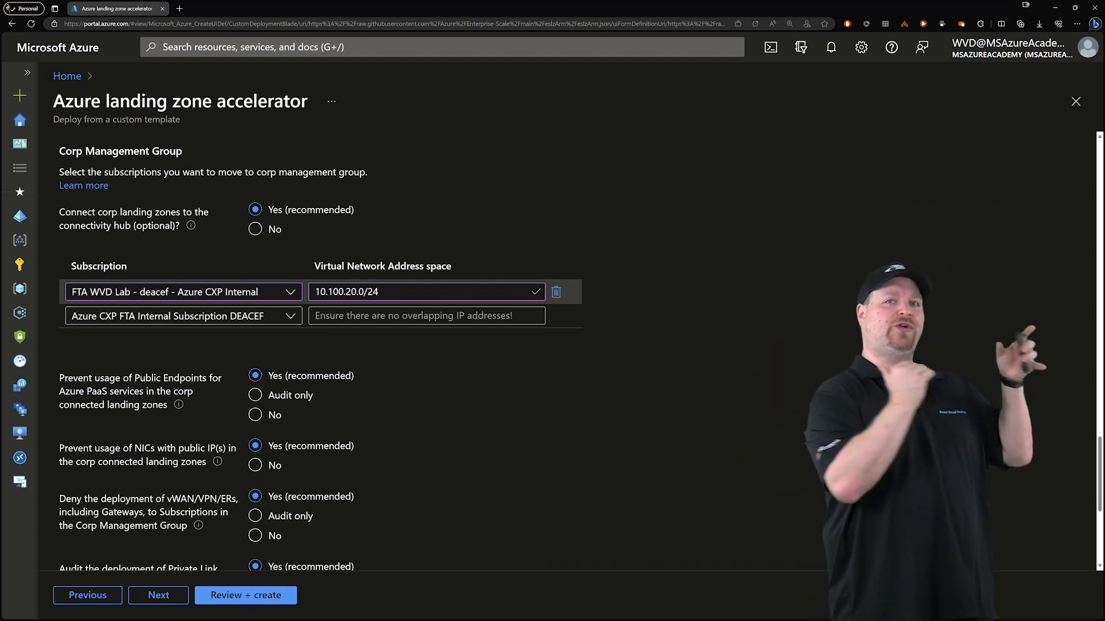
scroll("down", 3)
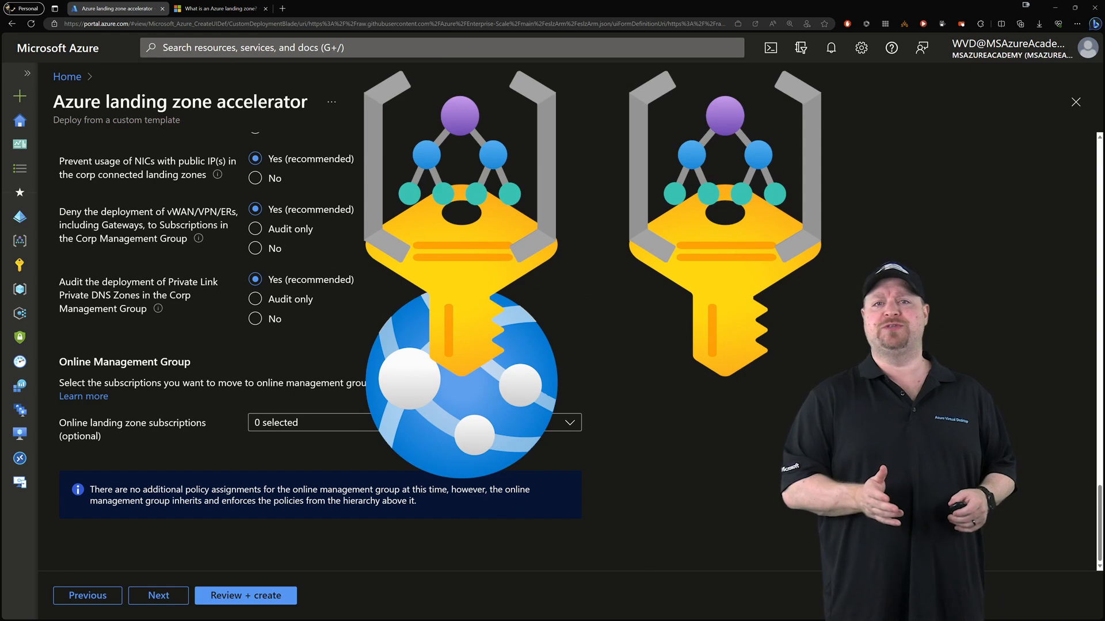
left_click(870, 161)
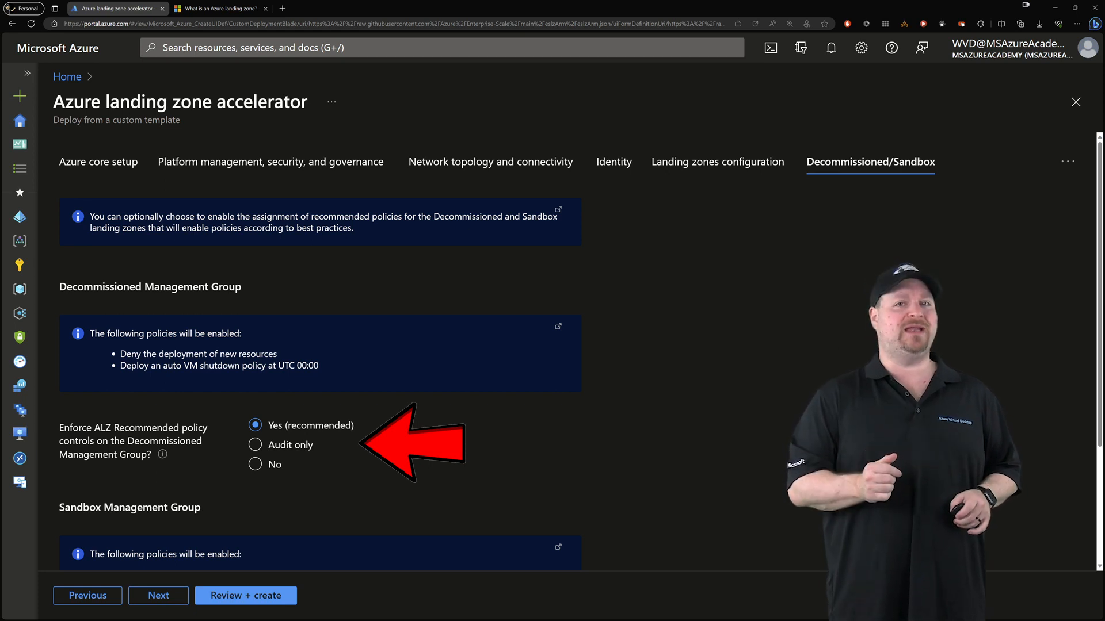
scroll("down", 3)
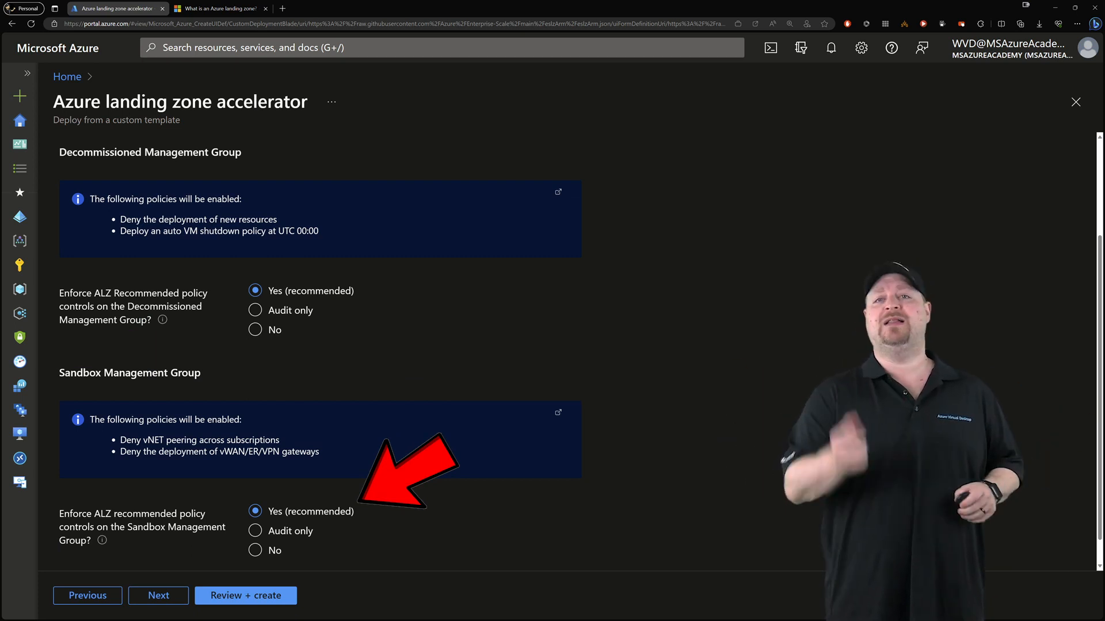
left_click(245, 595)
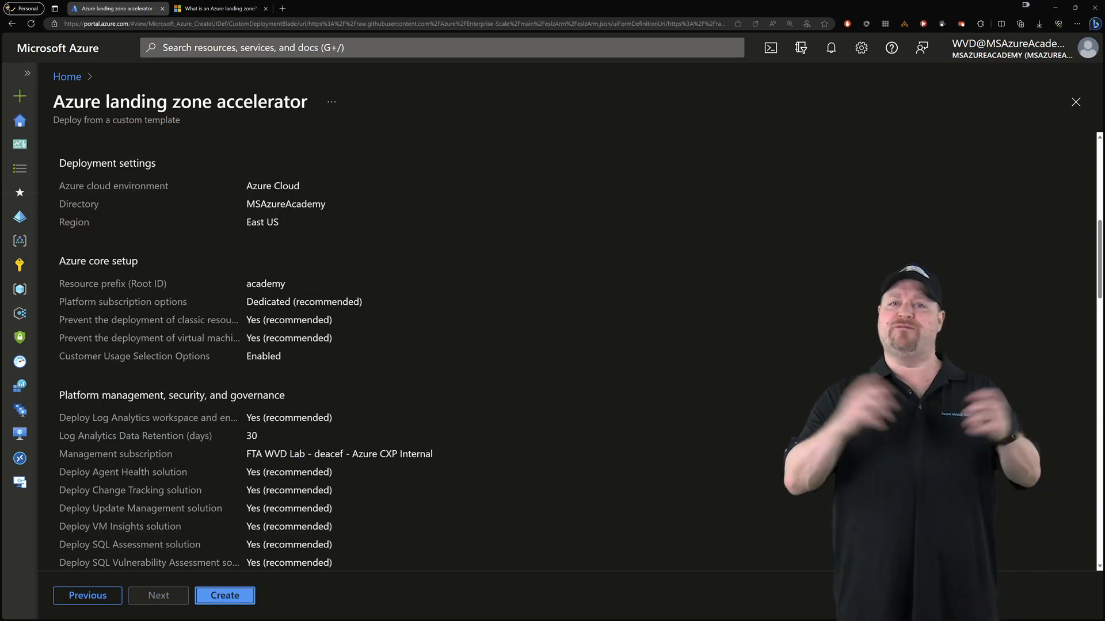
scroll("down", 3)
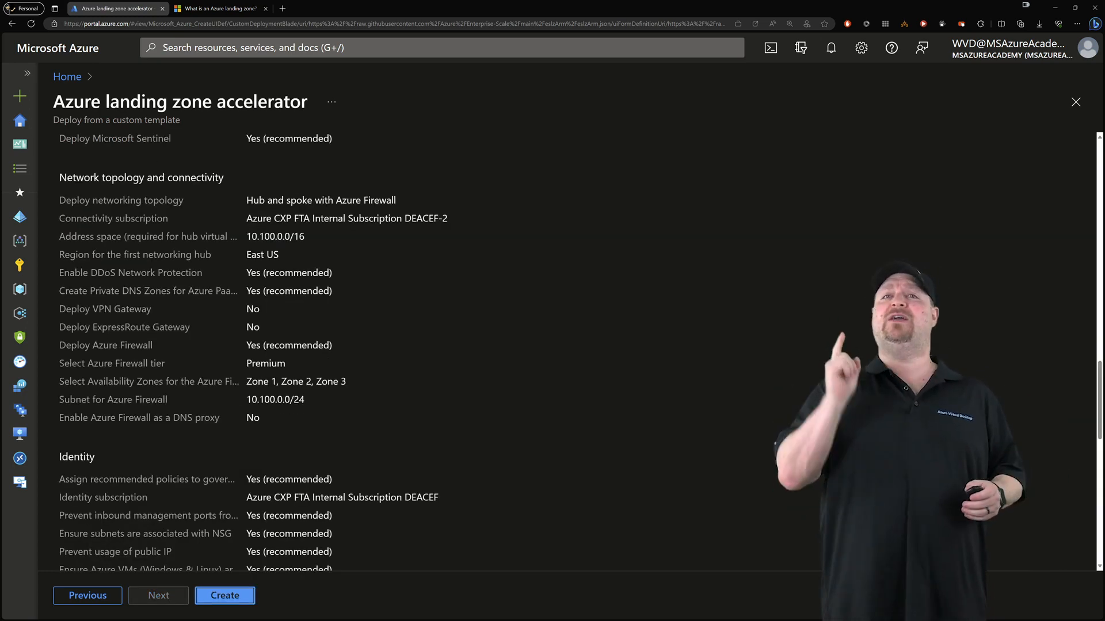
left_click(224, 595)
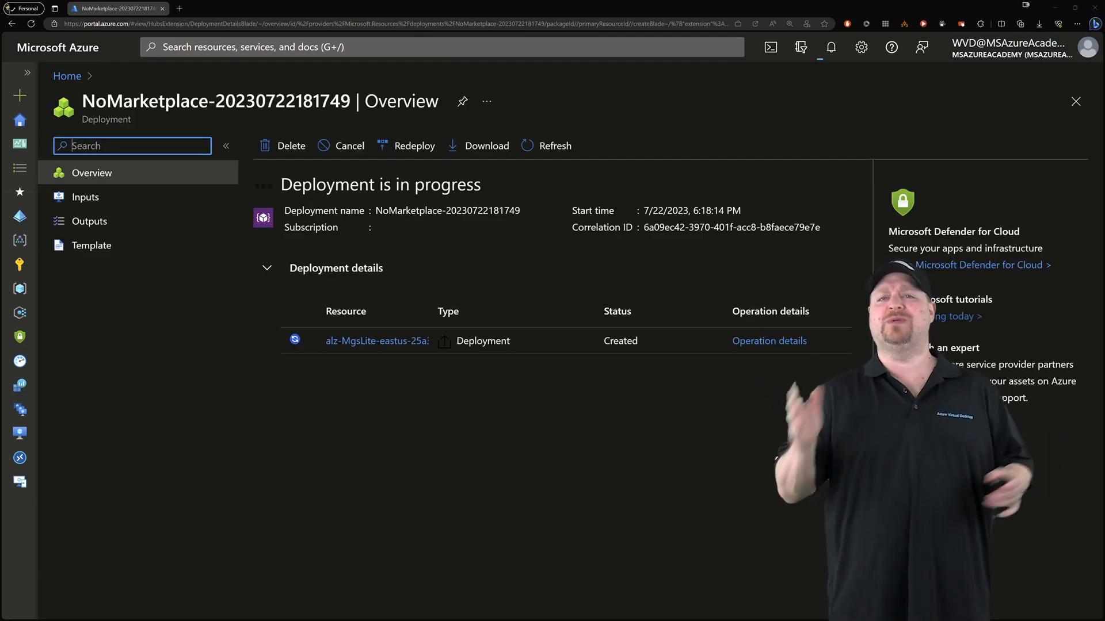
After completion, go to the management group and view academy-privatedns listing 67 private DNS zones
left_click(555, 146)
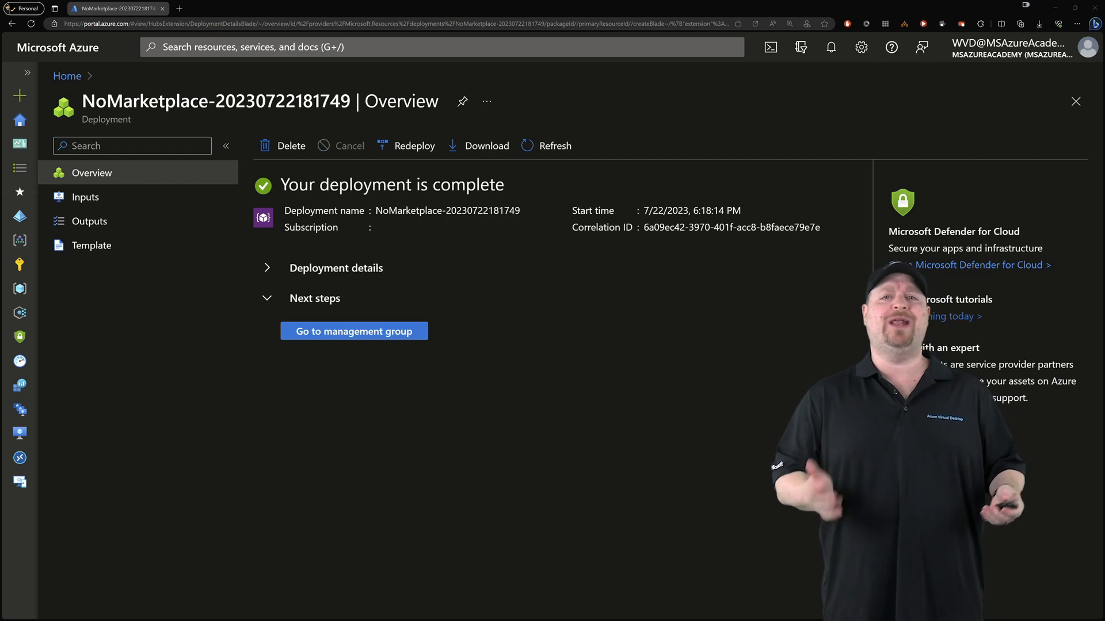
left_click(353, 332)
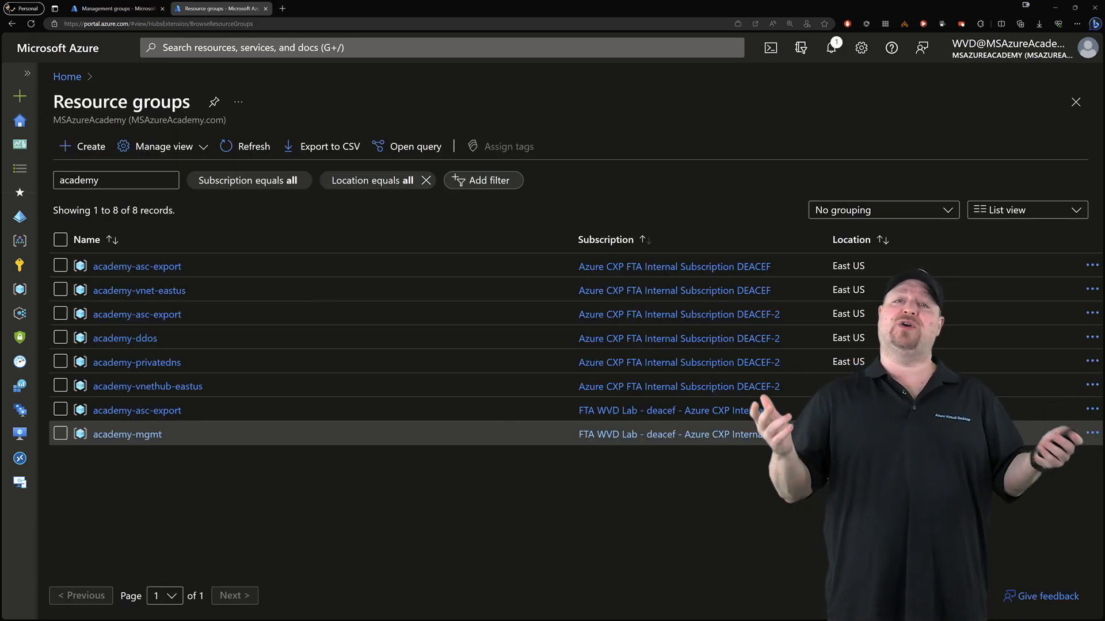
left_click(136, 362)
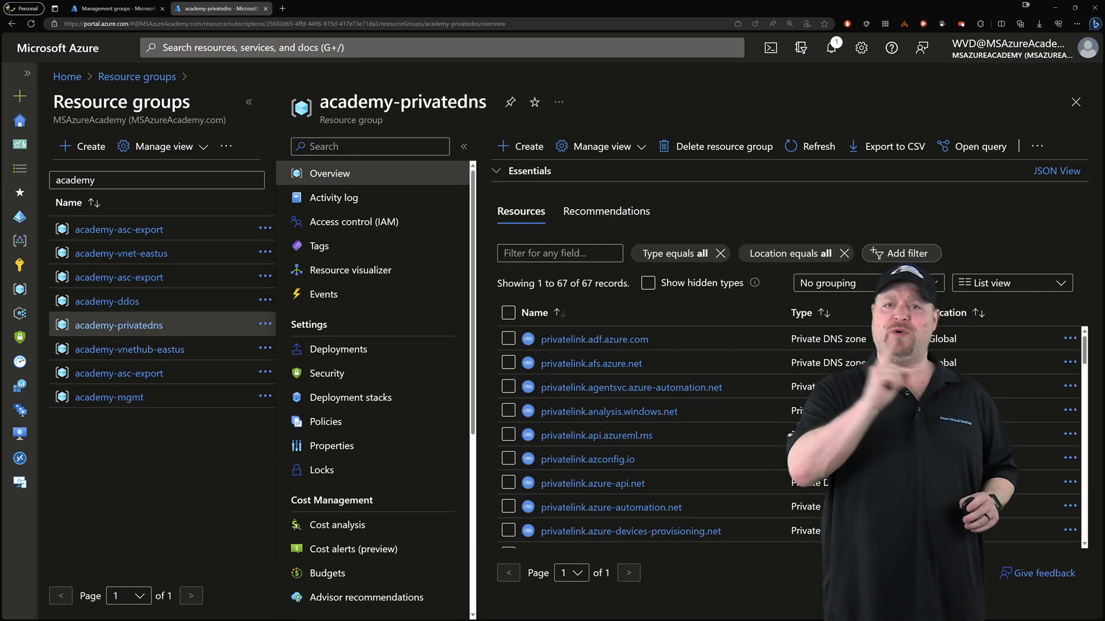